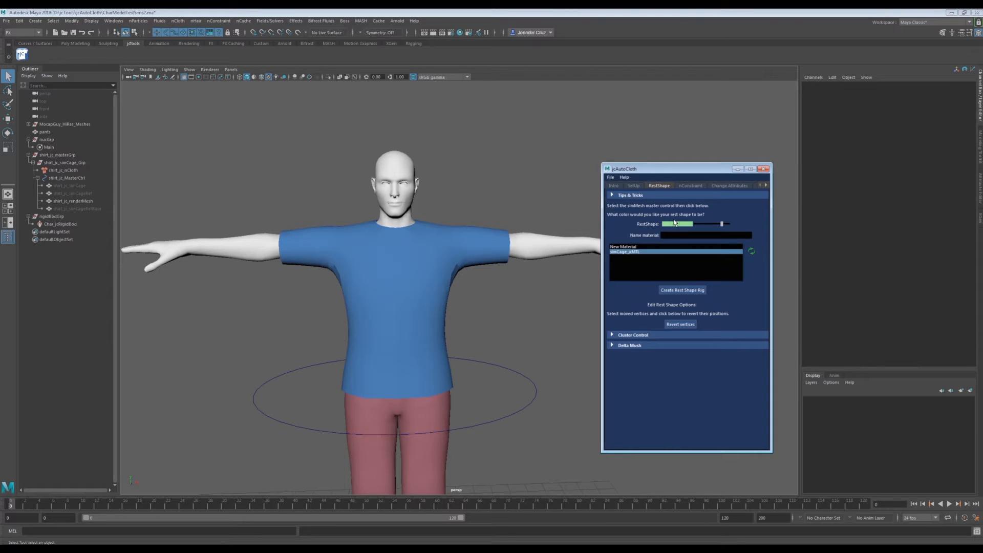
- Set the rest-shape colour to peach and name its material restShape
{"action": "left_click", "coordinate": [678, 224]}
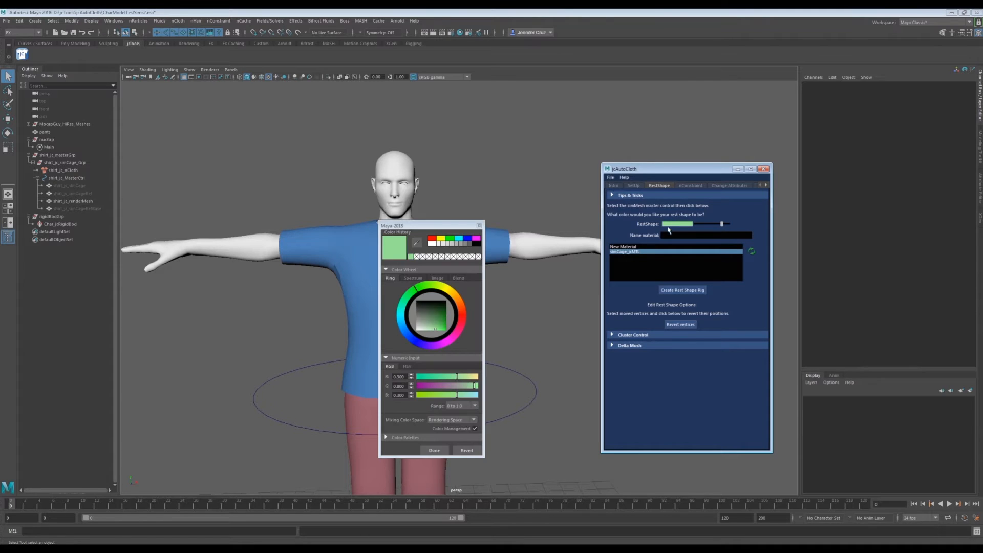
{"action": "left_click", "coordinate": [456, 300]}
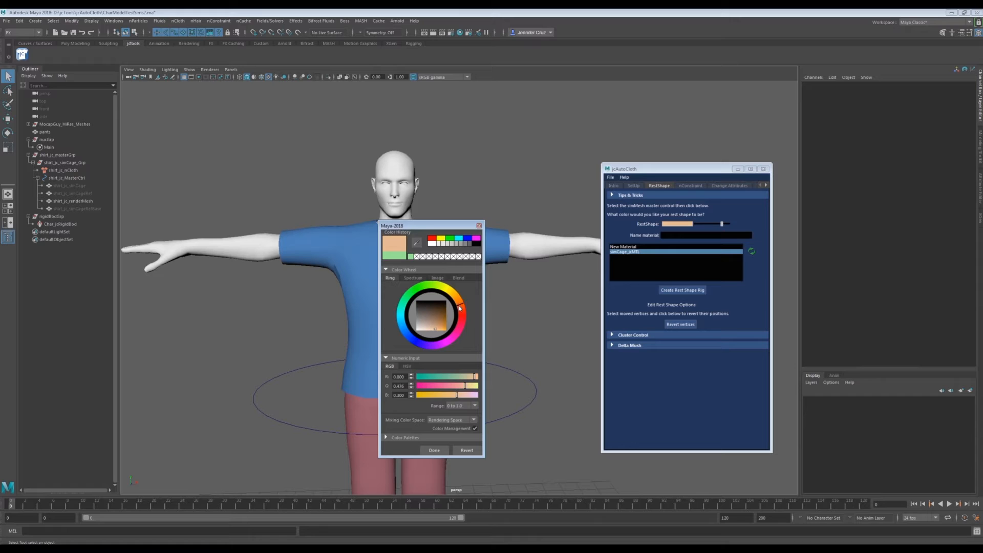
{"action": "left_click", "coordinate": [433, 449]}
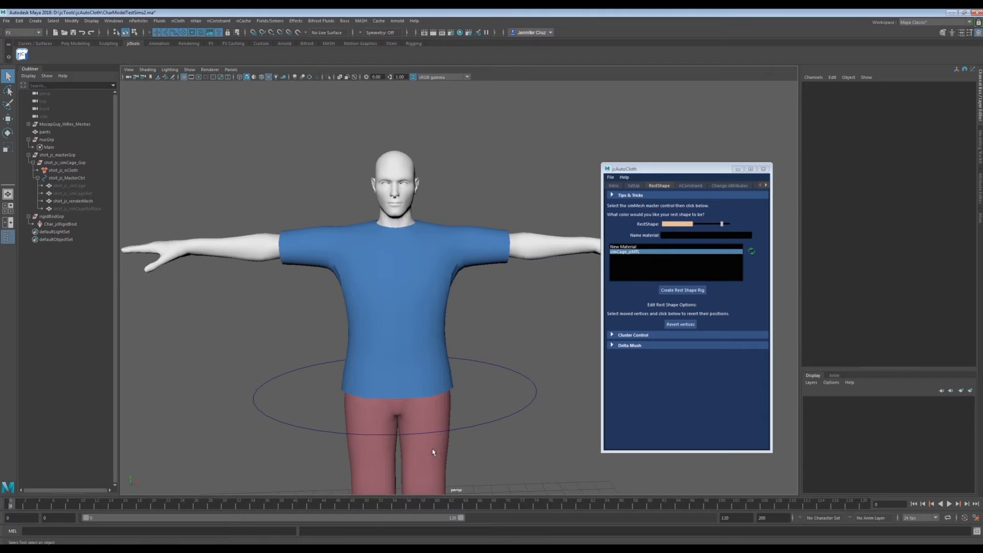
{"action": "type", "text": "restShape"}
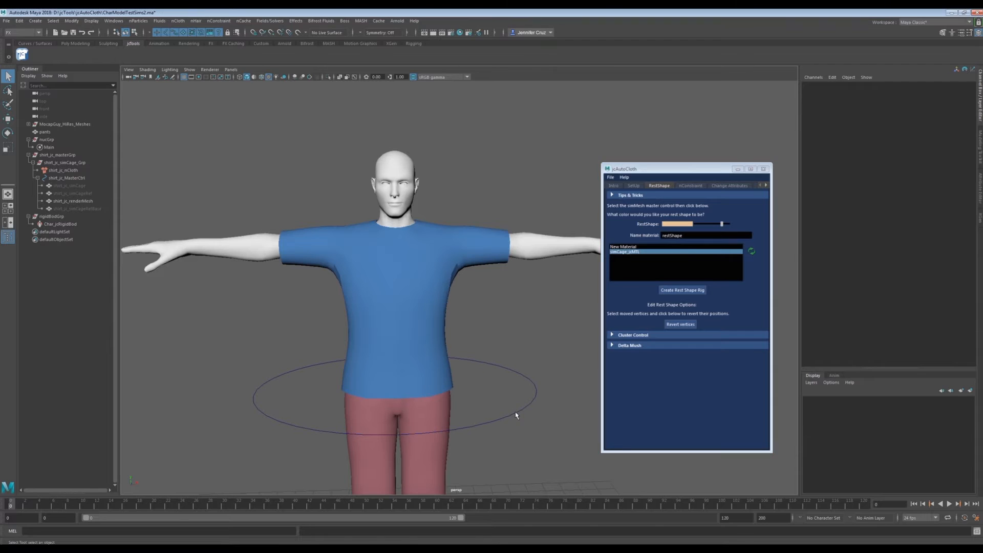
- Build the rest-shape rig from shirt_jc_MasterCtrl and show the shirt's sim mesh instead of render mesh
{"action": "left_click", "coordinate": [66, 177]}
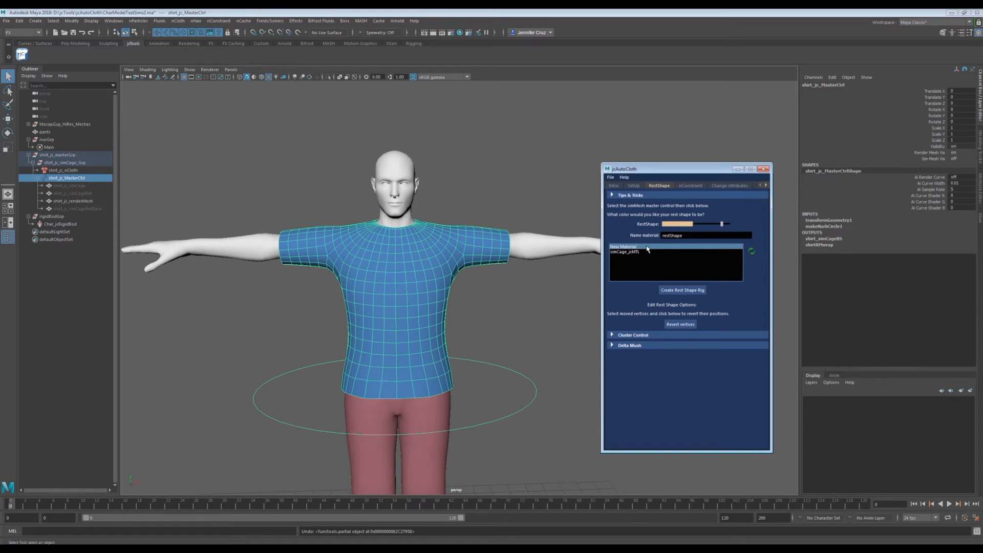
{"action": "left_click", "coordinate": [682, 289]}
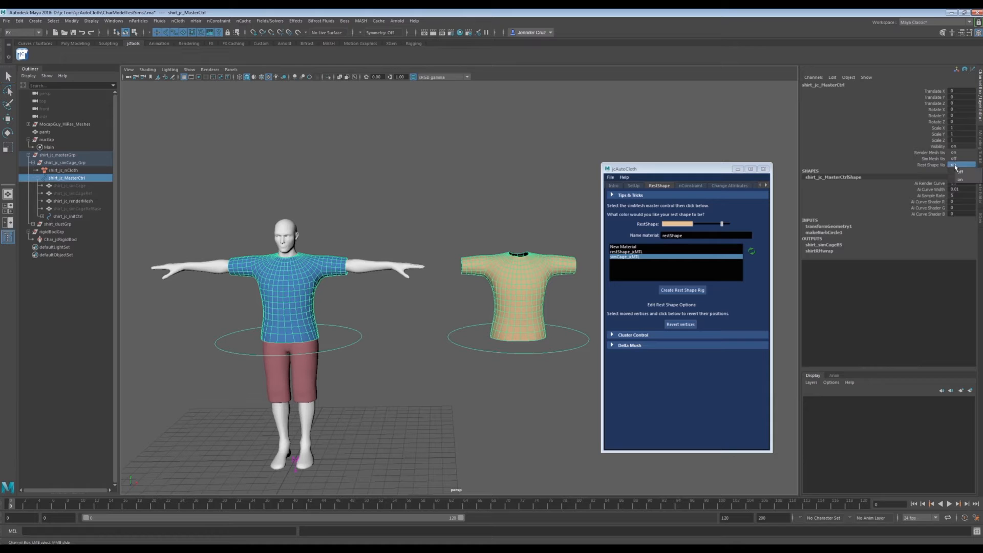
{"action": "left_click", "coordinate": [959, 165]}
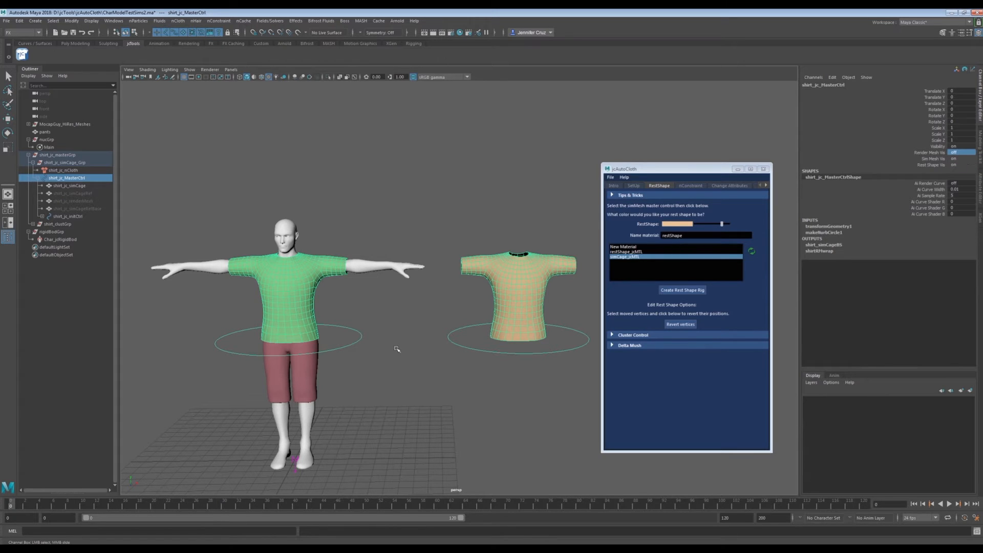
- Select all the rest-shape shirt's vertices in Vertex mode and revert them
{"action": "right_click", "coordinate": [480, 266]}
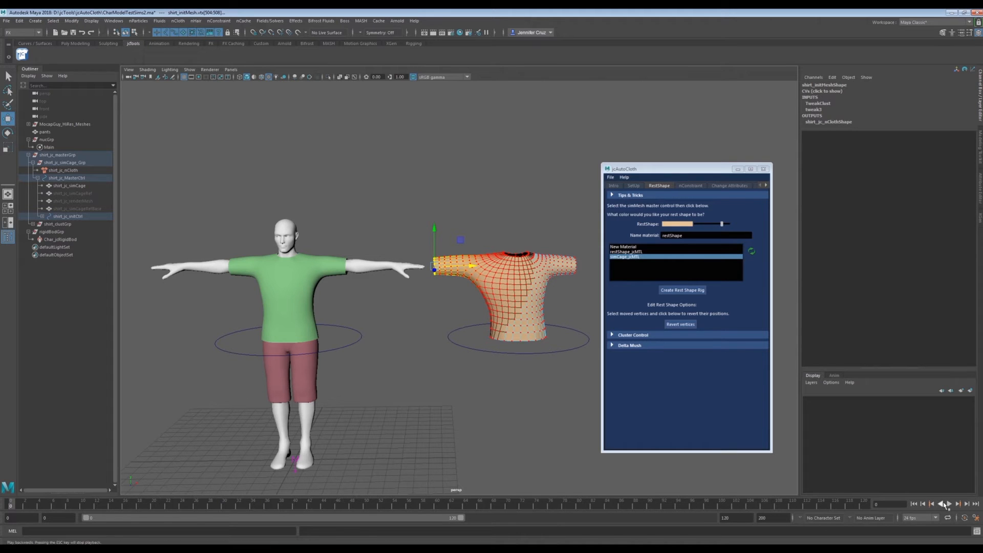
{"action": "left_click", "coordinate": [948, 503]}
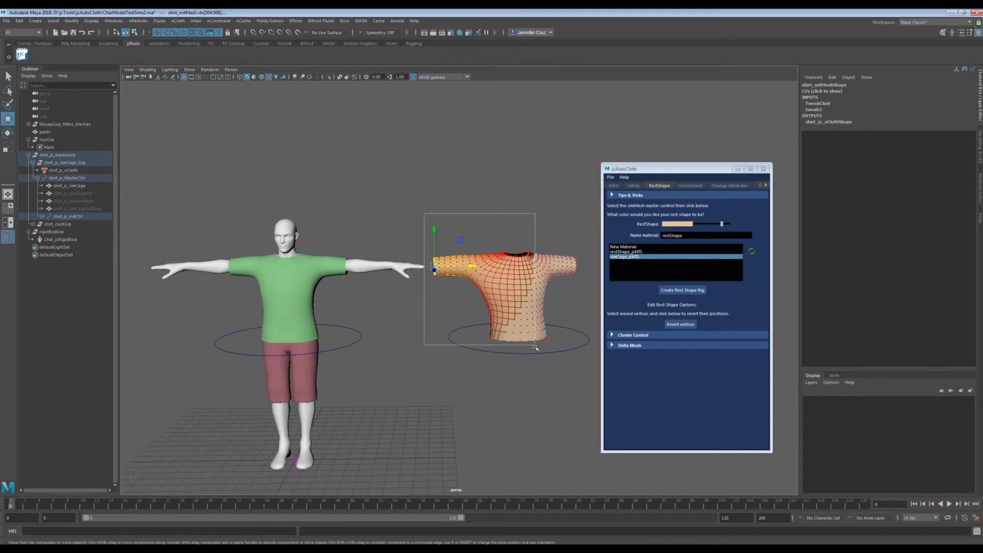
{"action": "left_click", "coordinate": [680, 324]}
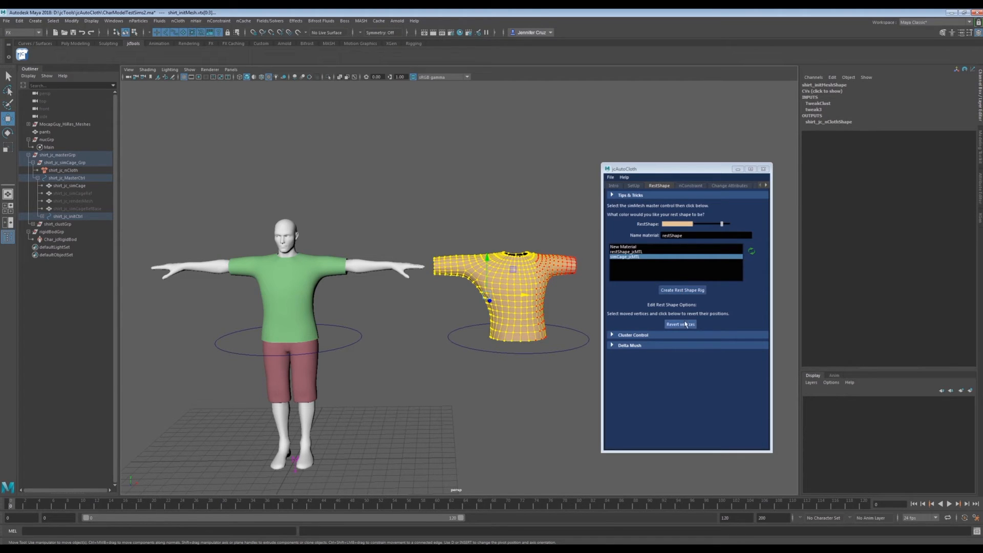
{"action": "left_click", "coordinate": [680, 324]}
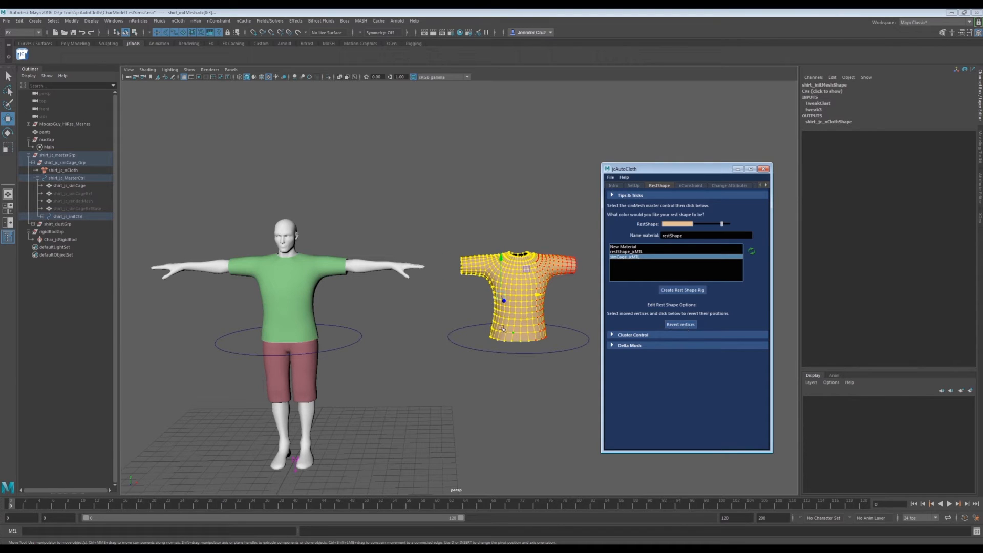
{"action": "left_click", "coordinate": [949, 503]}
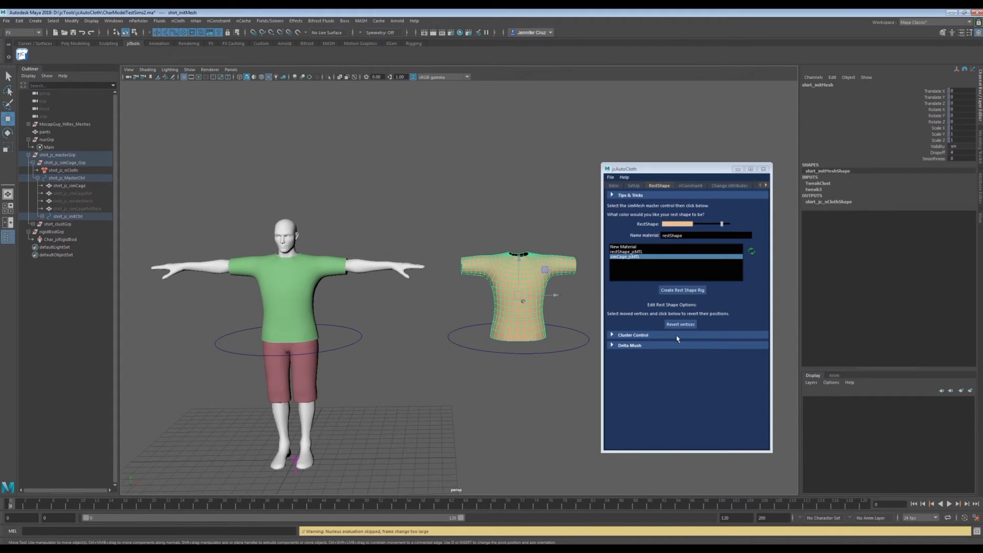
- Create an L_sleeve cluster control from the selected sleeve-end vertices
{"action": "left_click", "coordinate": [633, 334]}
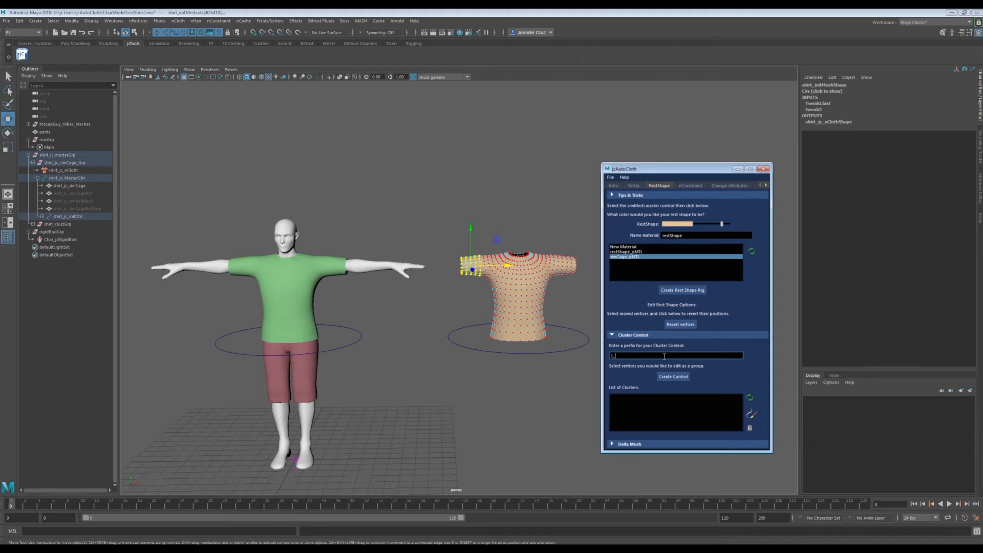
{"action": "type", "text": "_sleeve"}
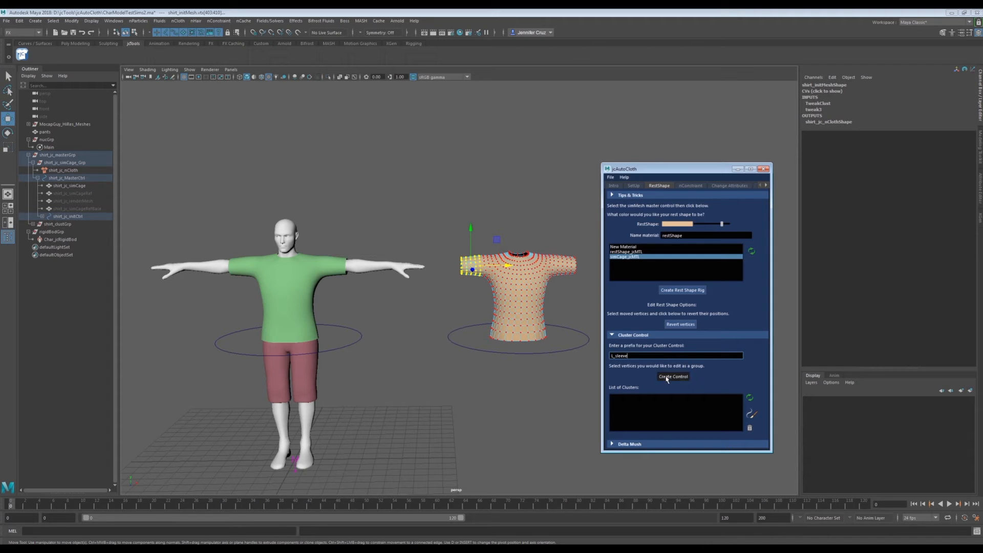
{"action": "left_click", "coordinate": [673, 377]}
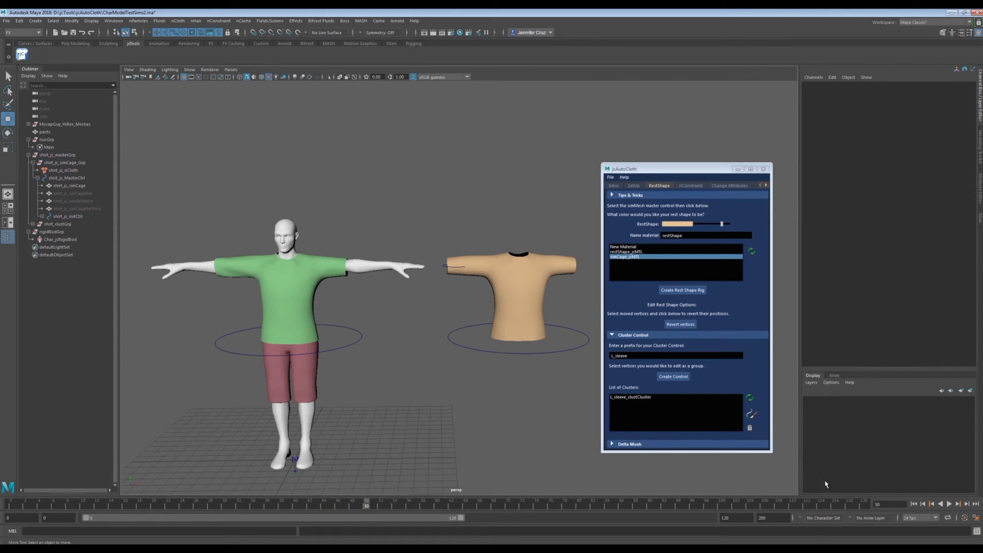
{"action": "left_click", "coordinate": [948, 503]}
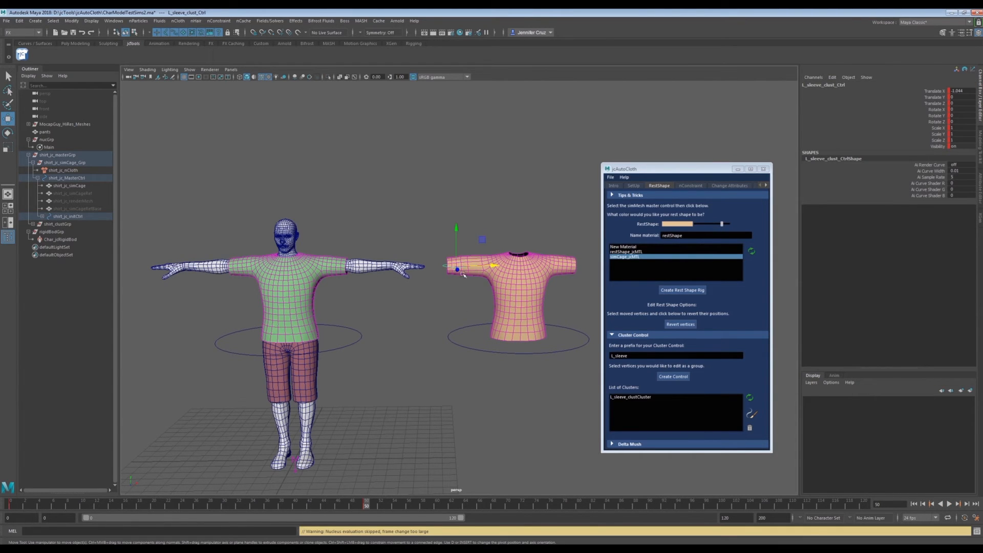
{"action": "mouse_move", "coordinate": [472, 283]}
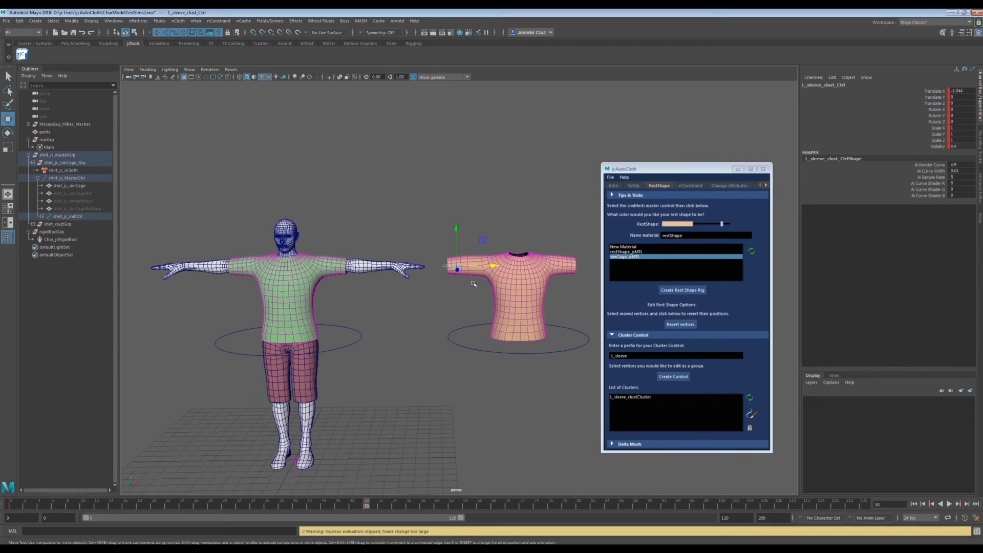
- Paint the L_sleeve cluster's weights on the rest-shape shirt, then expand Delta Mush options
{"action": "left_click", "coordinate": [751, 413]}
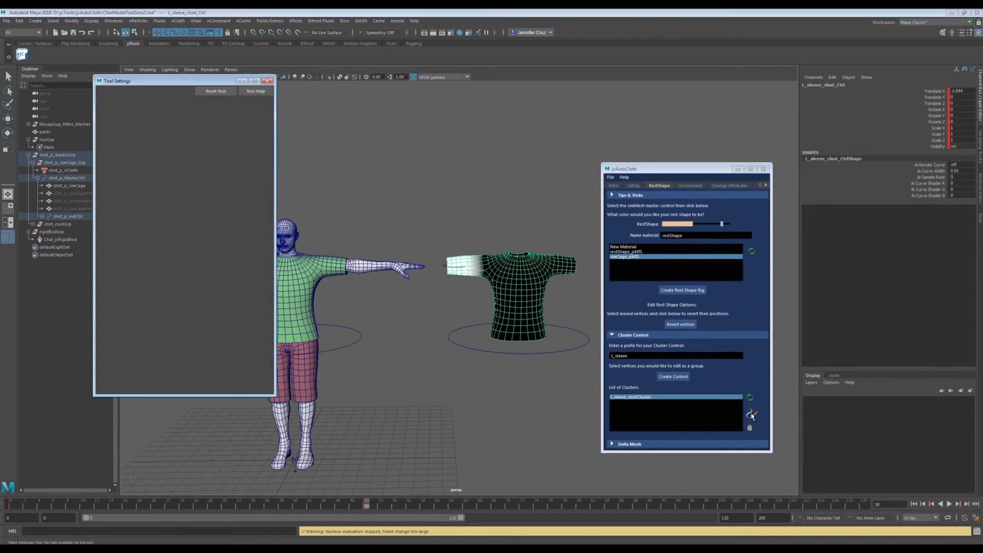
{"action": "left_click", "coordinate": [751, 413]}
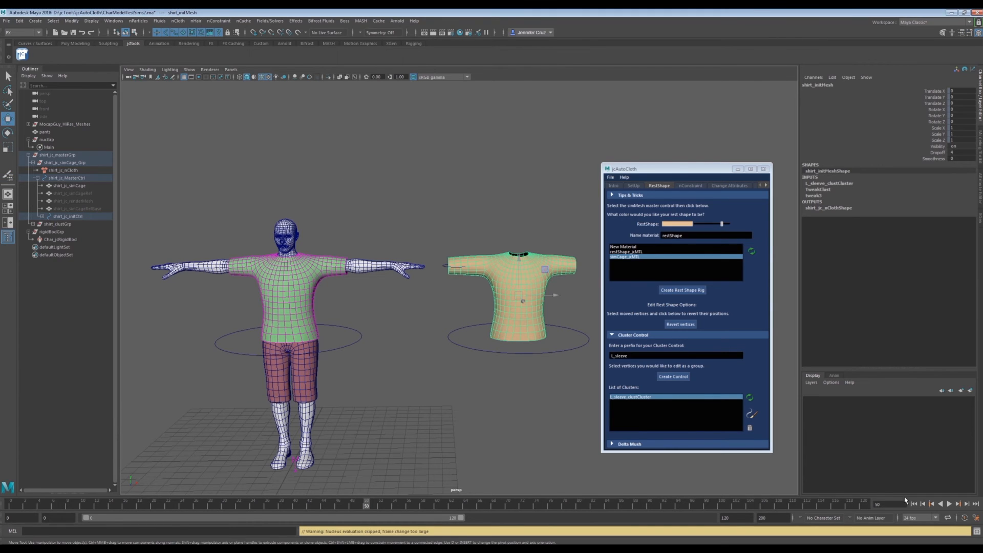
{"action": "left_click", "coordinate": [949, 503]}
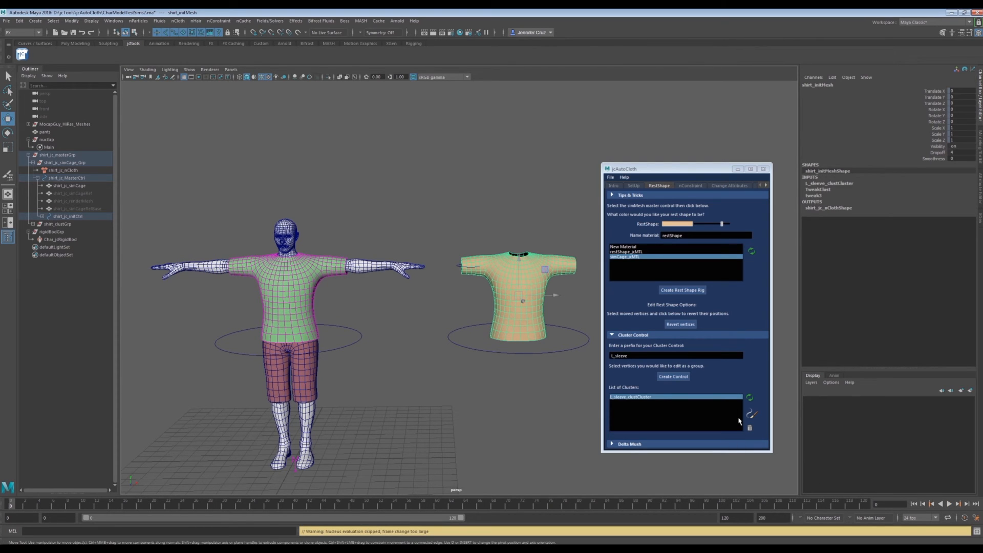
{"action": "mouse_move", "coordinate": [529, 285]}
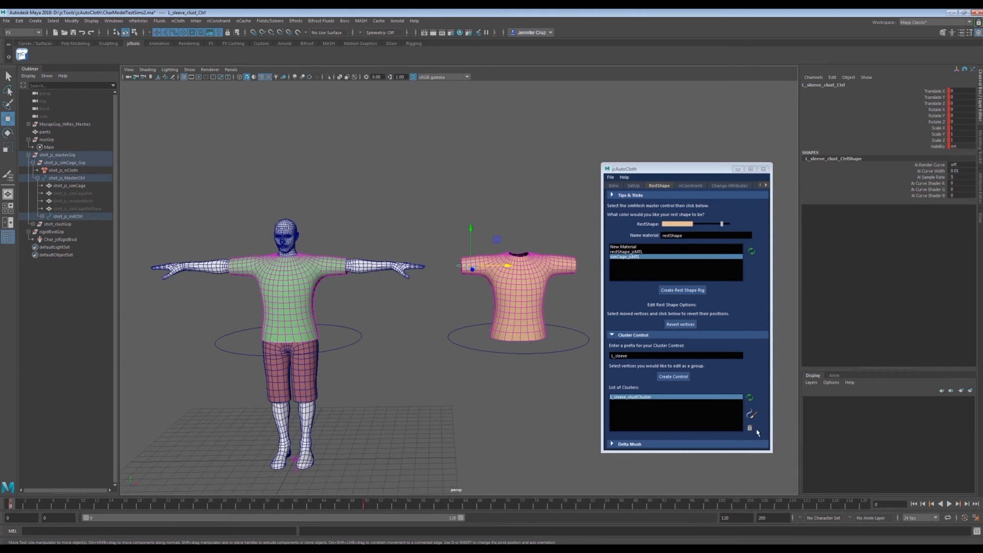
{"action": "left_click", "coordinate": [749, 428]}
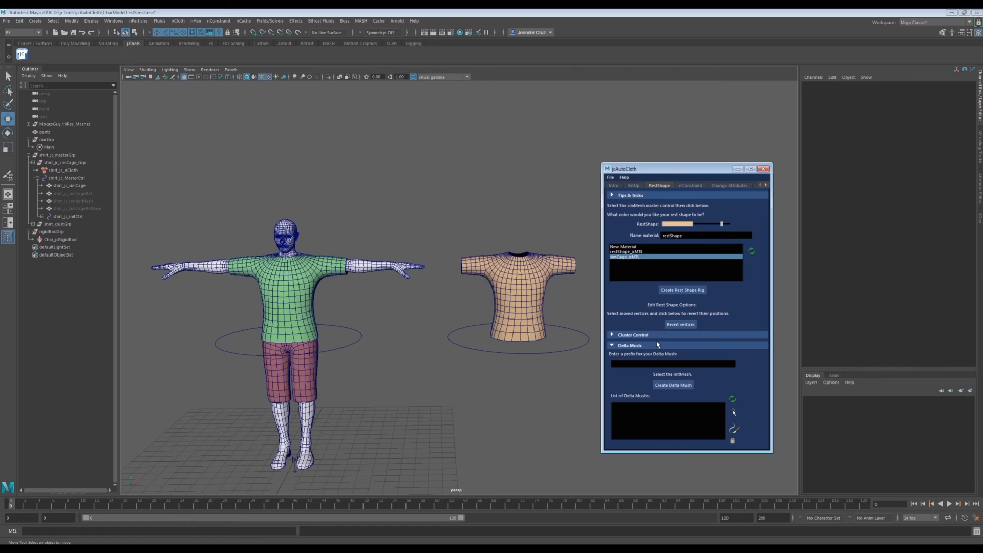
- Enter 'shrink' as the Delta Mush prefix and create it on shirt_initMesh
{"action": "left_click", "coordinate": [652, 363]}
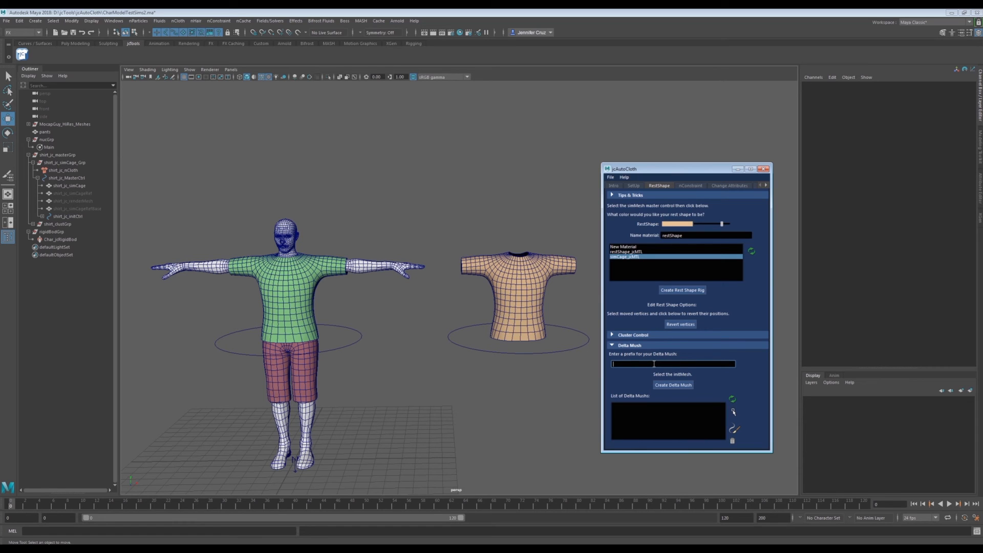
{"action": "type", "text": "shrink"}
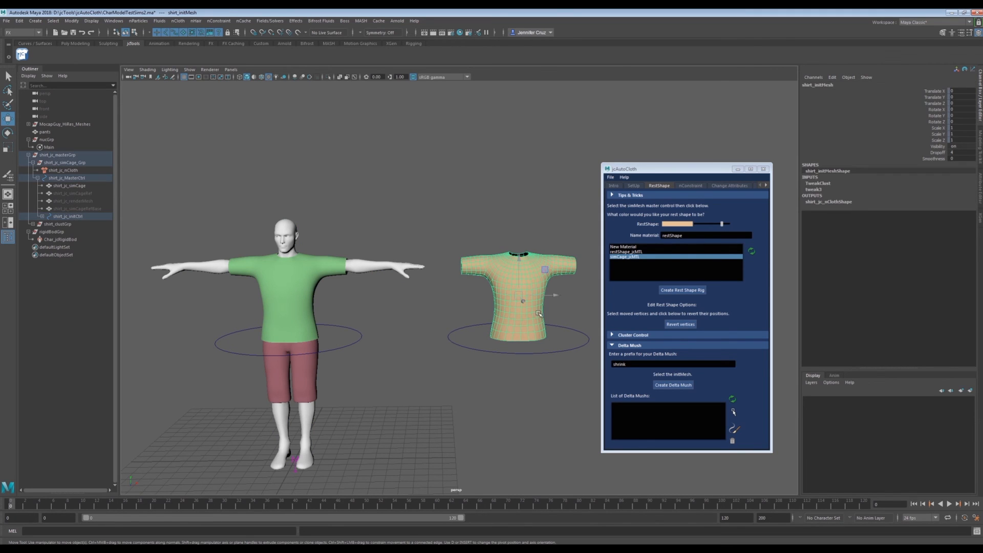
{"action": "left_click", "coordinate": [673, 384]}
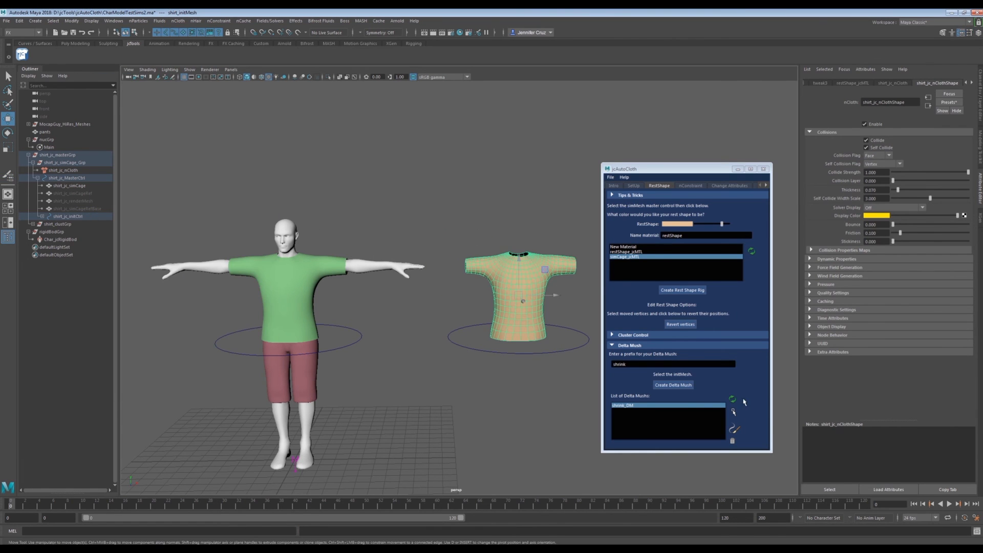
- Step back one frame, then jump to the start of the playback range
{"action": "left_click", "coordinate": [922, 503]}
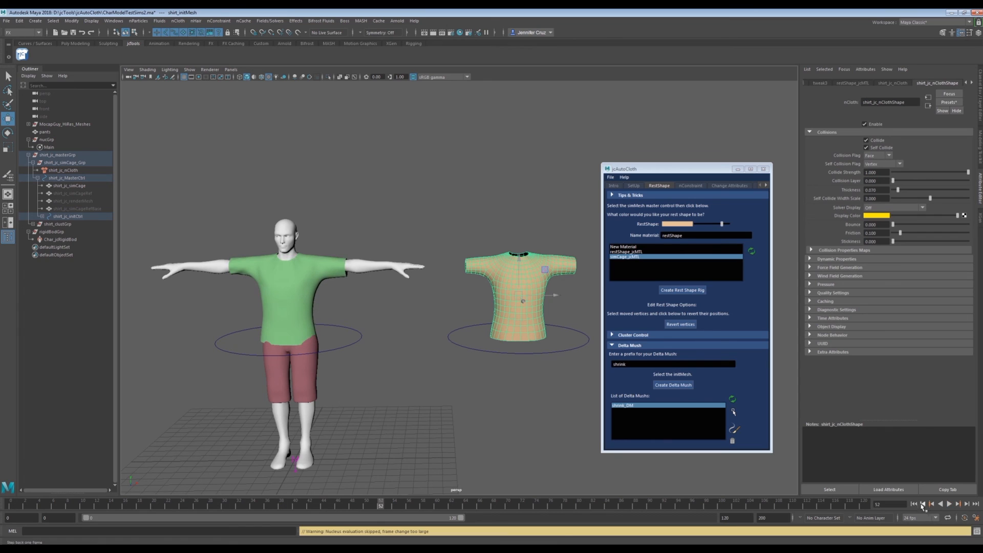
{"action": "left_click", "coordinate": [915, 504]}
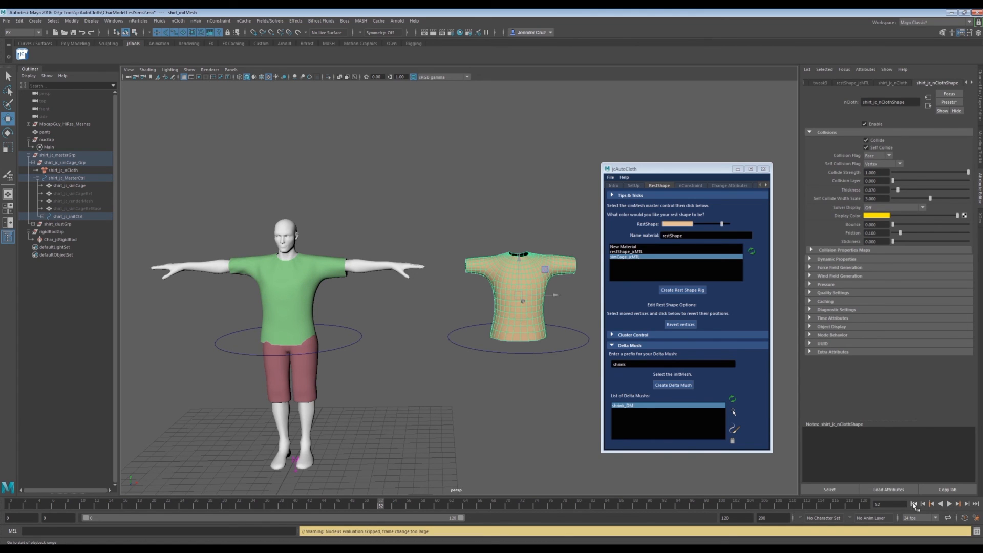